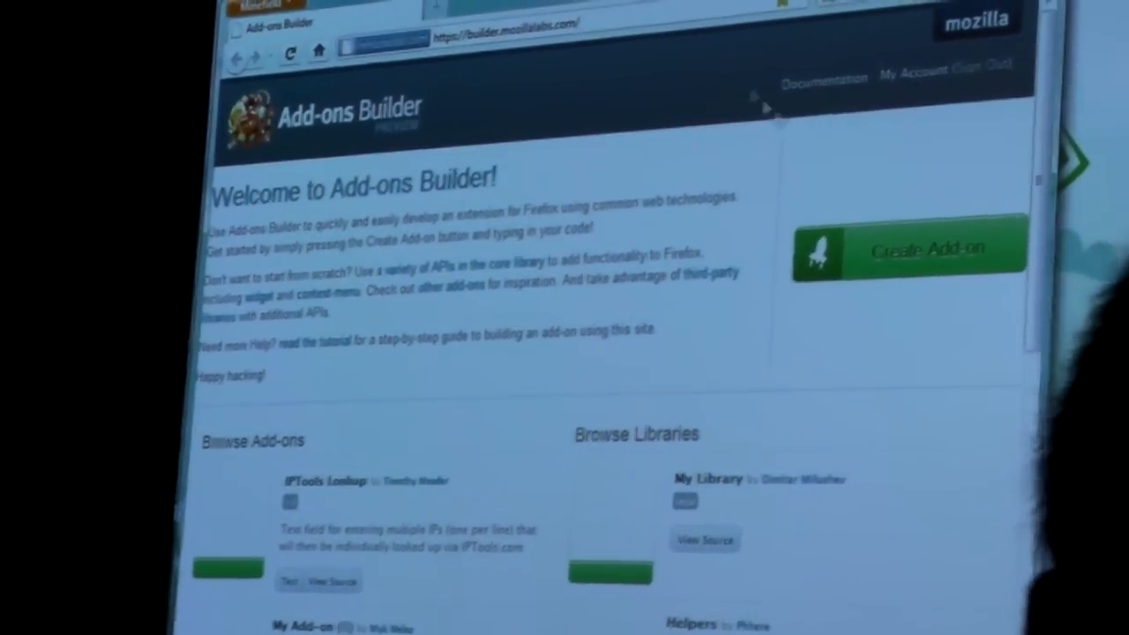
Create a new add-on from the welcome page so its code opens in the editor
left_click(909, 247)
type("let selection")
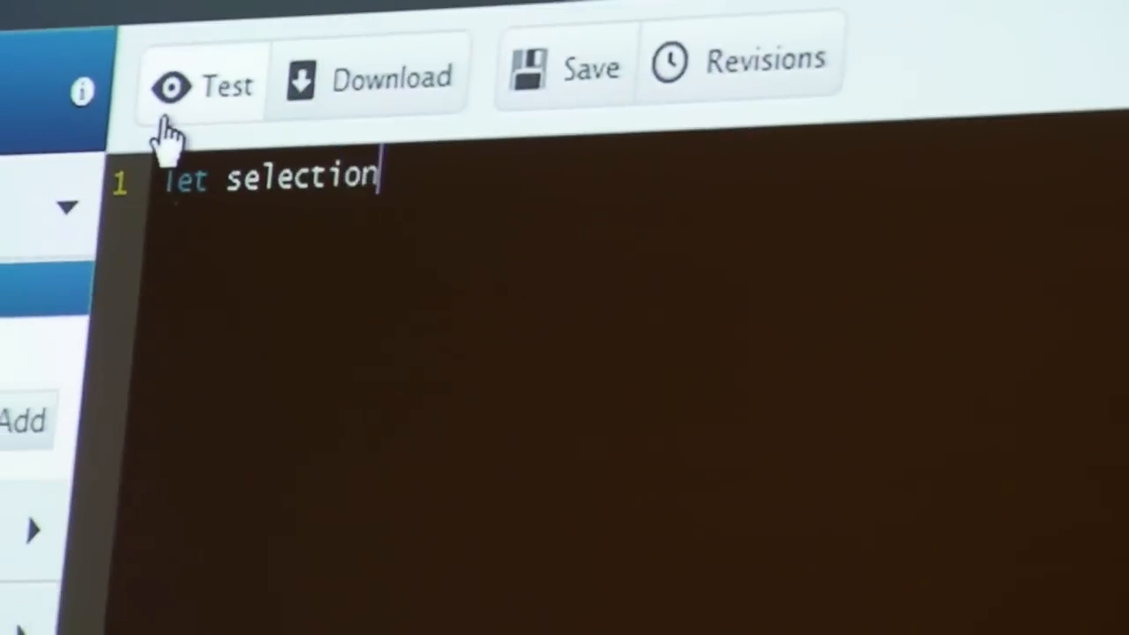
Require the "selection" and "context-menu" modules into selection and contextMenu variables
type("= req")
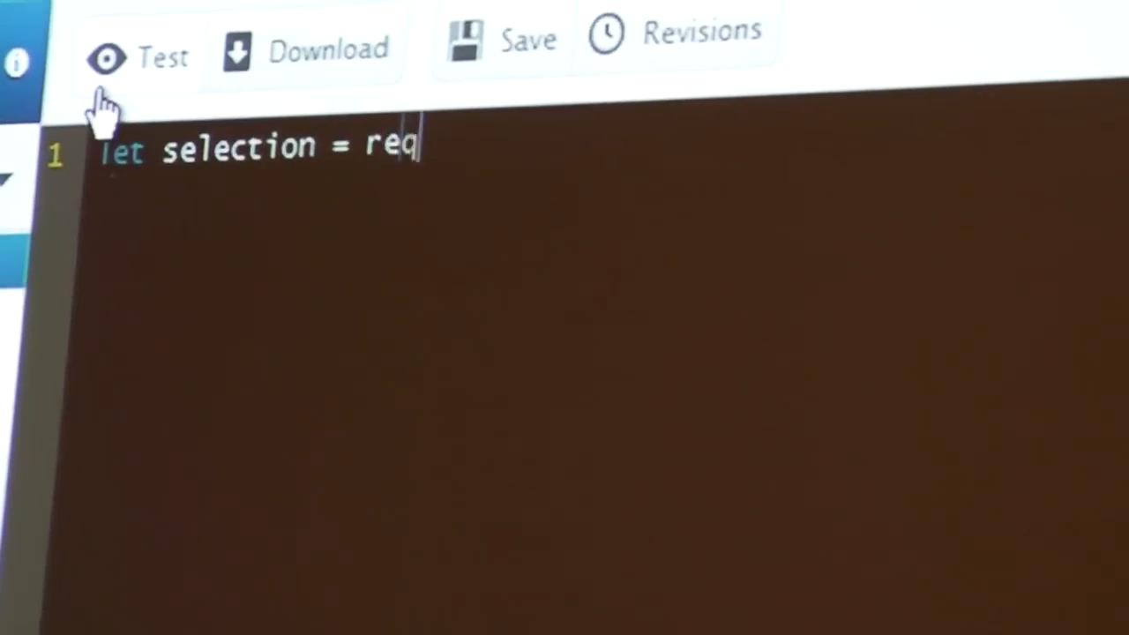
type("uire(\"selection")
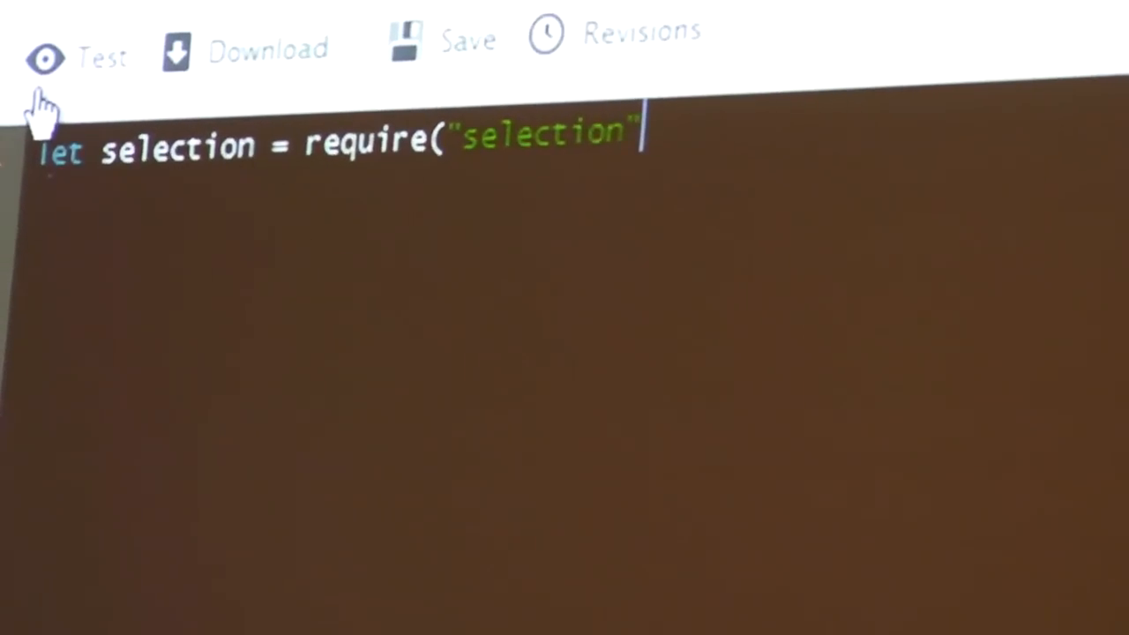
type(");")
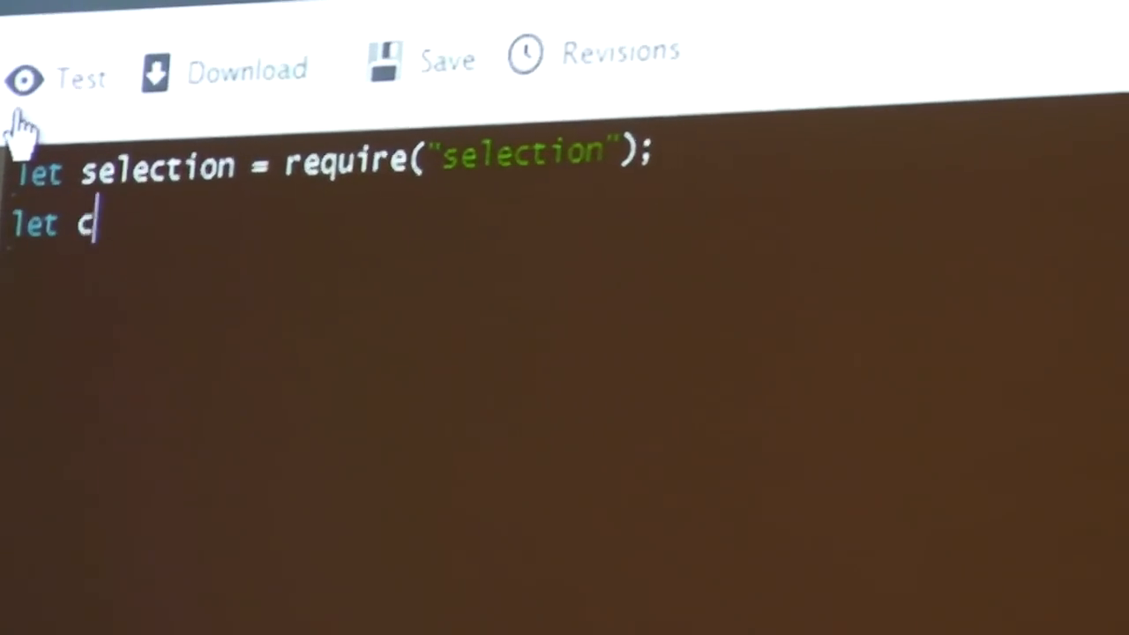
type("ontextMenu =")
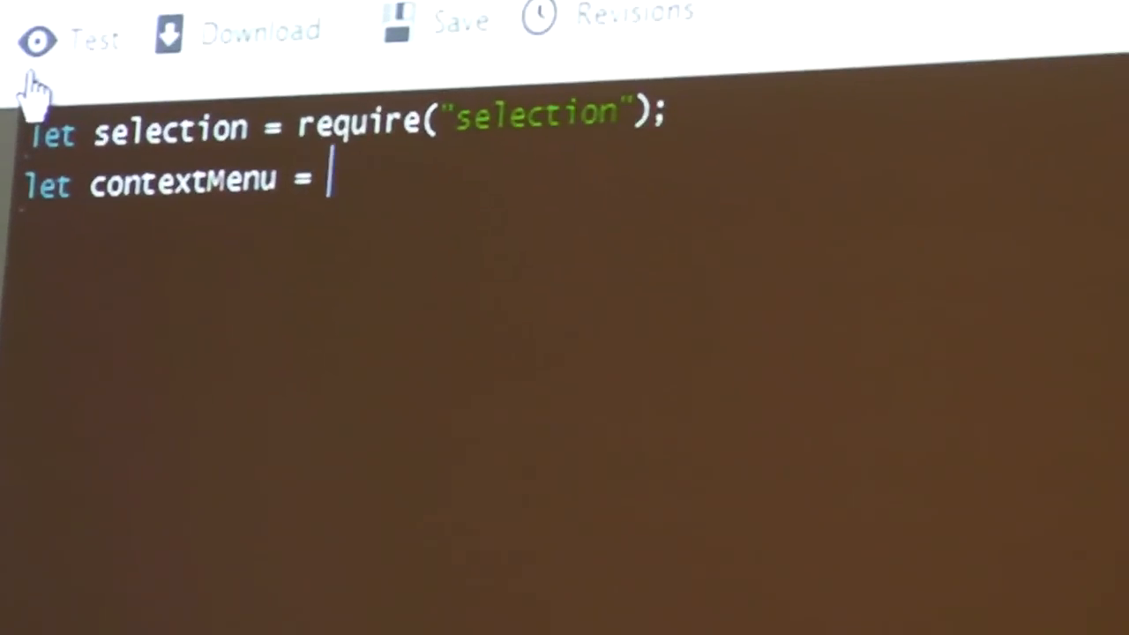
type("require(")
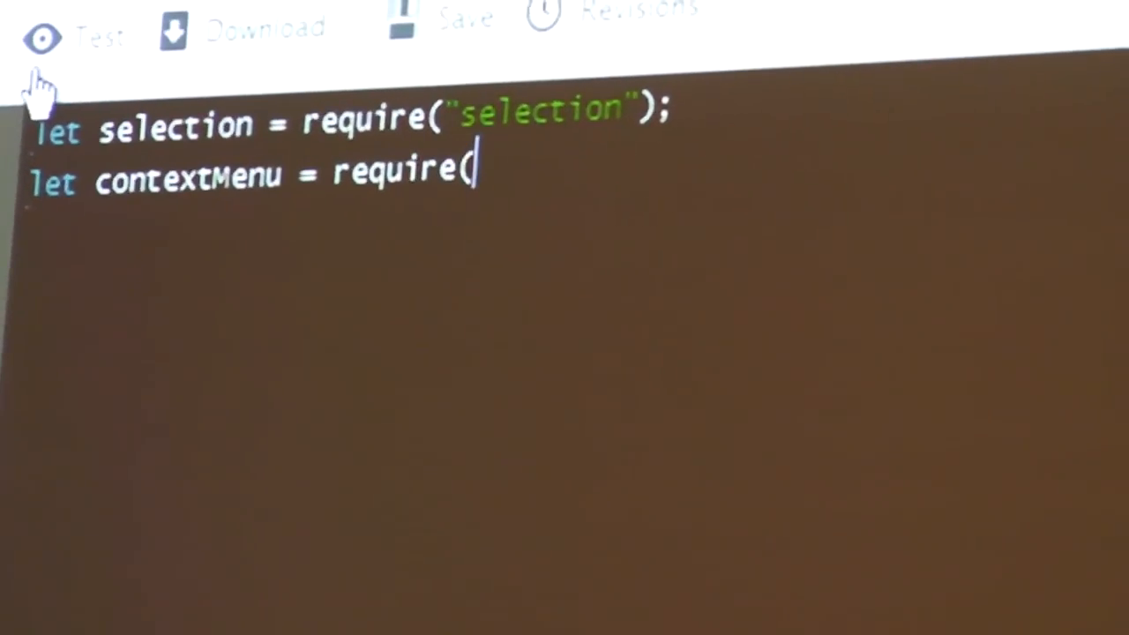
type("\"context-menu\");")
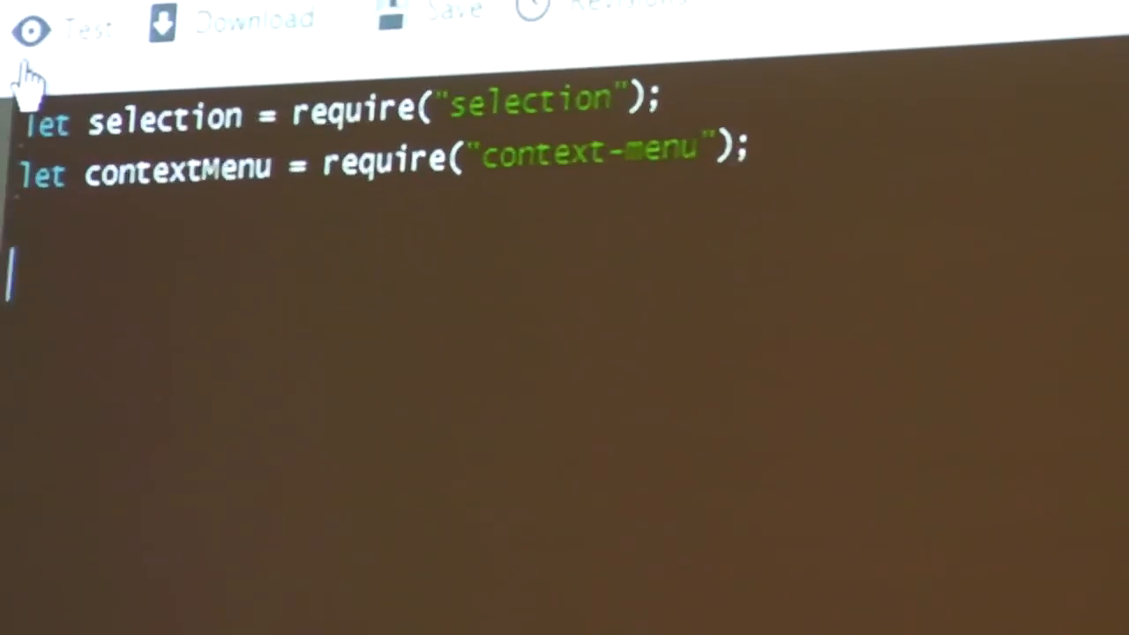
Add an empty contextMenu.Item({ }) through contextMenu.add
type("contextM")
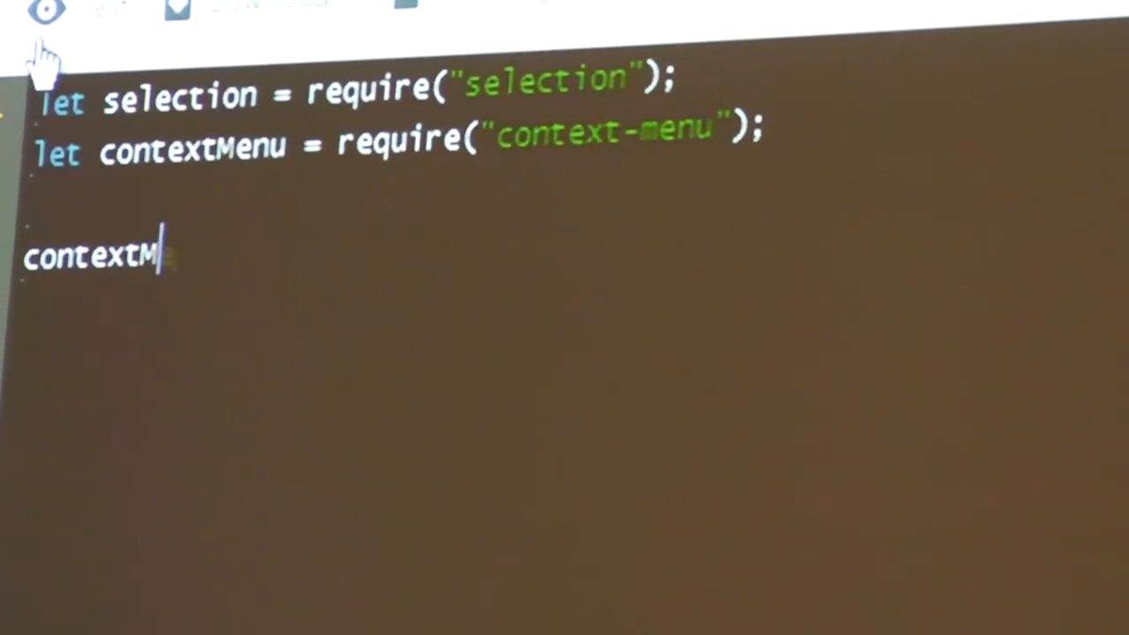
type("enu.add(conte")
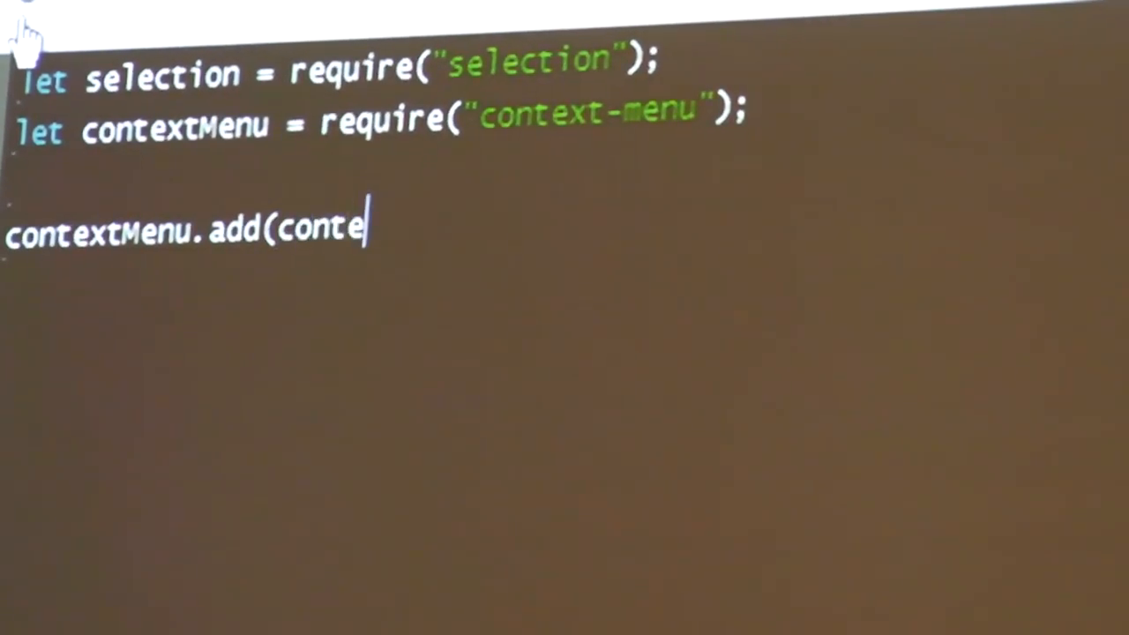
type("xtMenu.Item({")
type("}));")
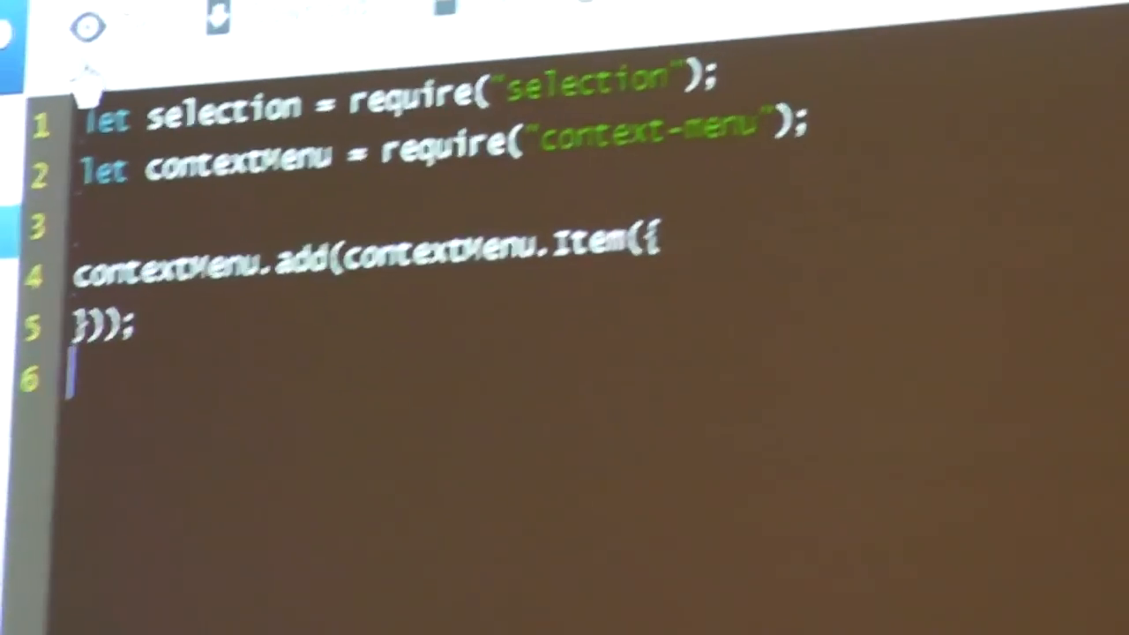
Give the item label "Translate Selection" and a context function returning selection.text ? true : false
key("Enter")
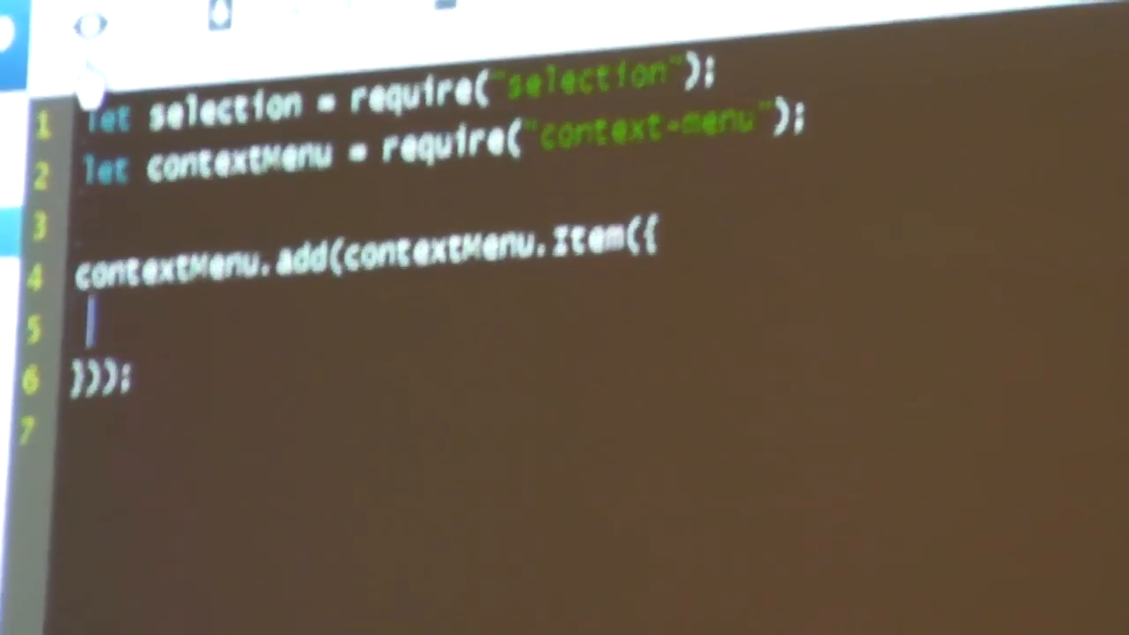
type("label:")
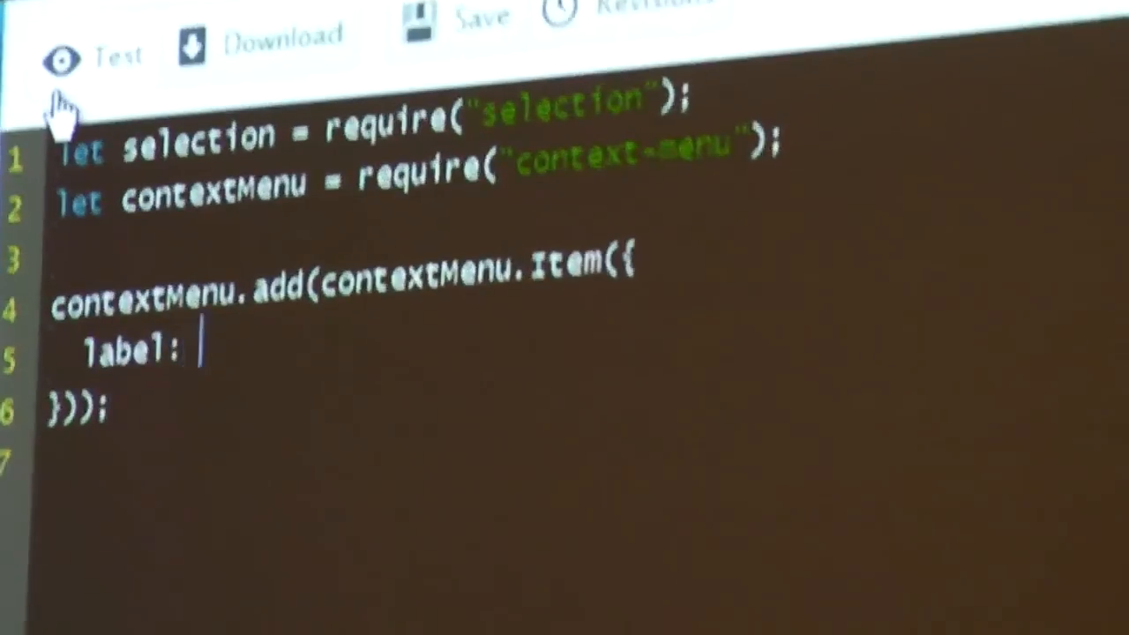
type("\"Translate Selection\",")
type("con")
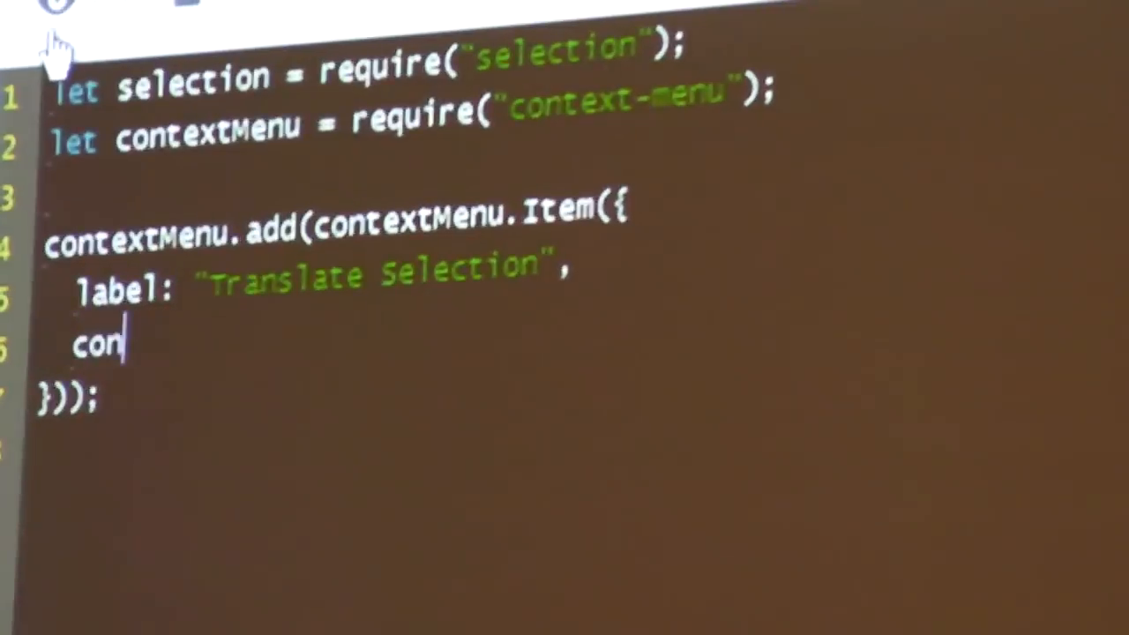
type("text: func")
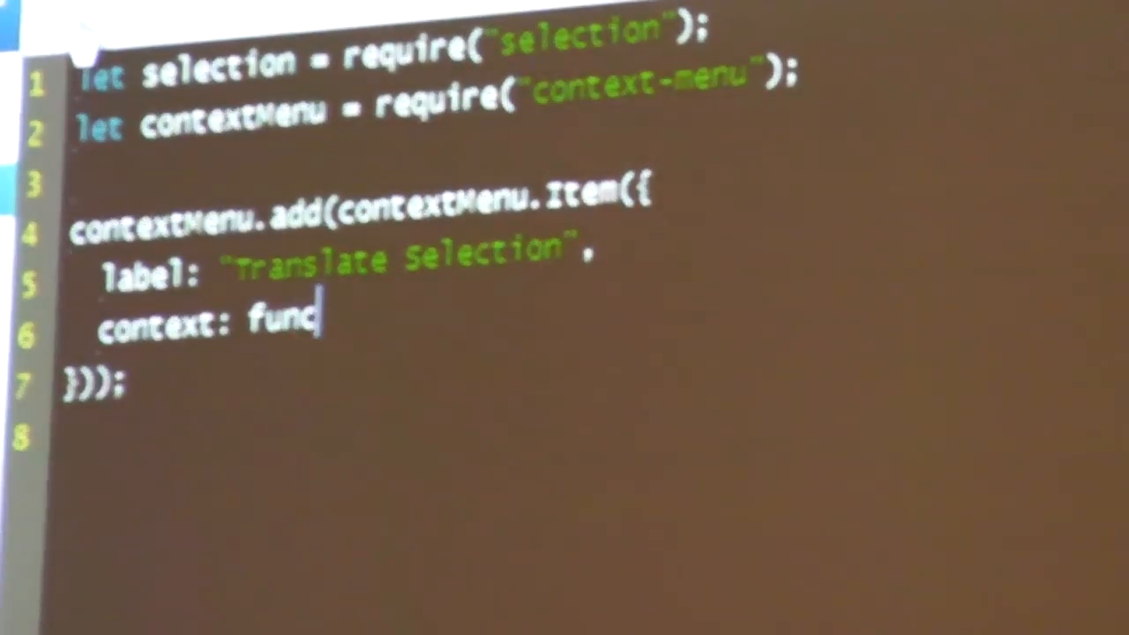
type("tion() { return s")
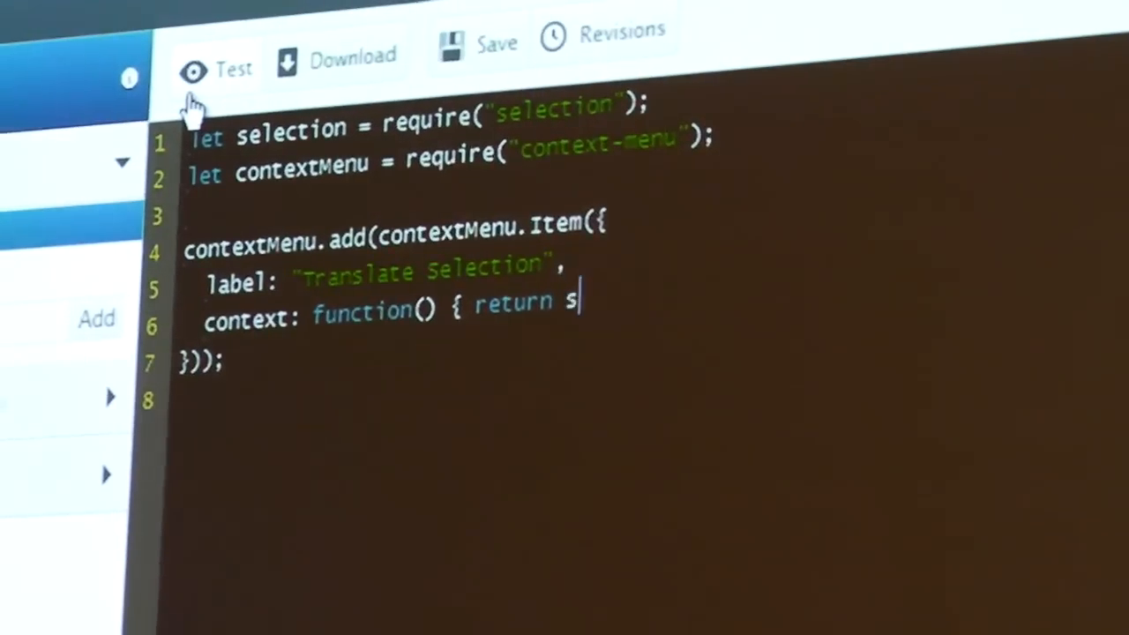
type("election.text ? true : f")
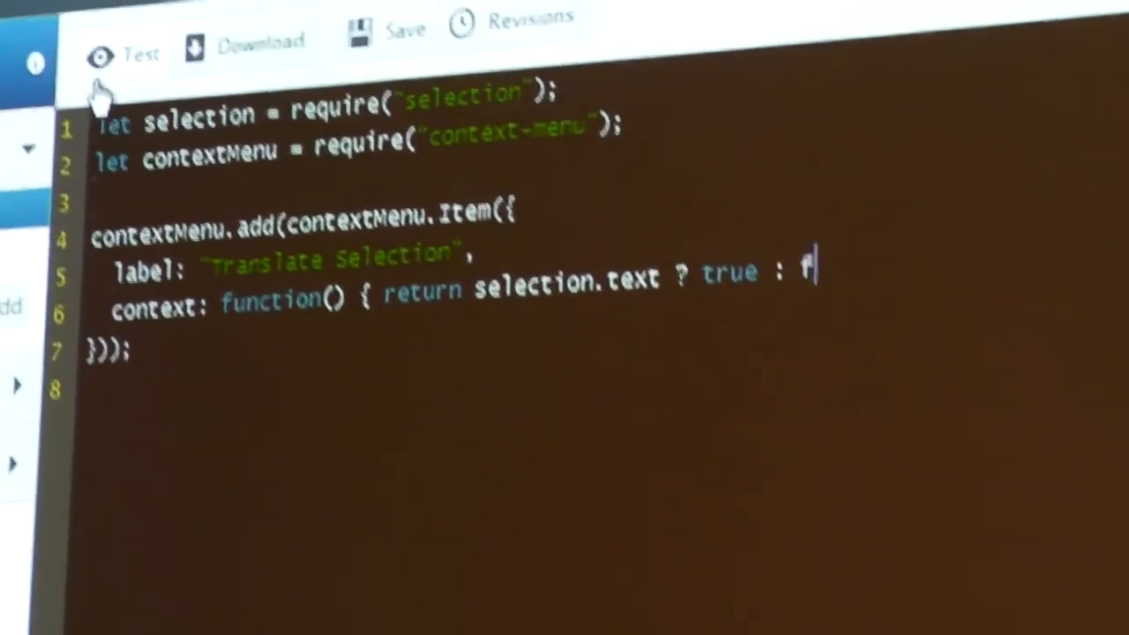
type("alse }")
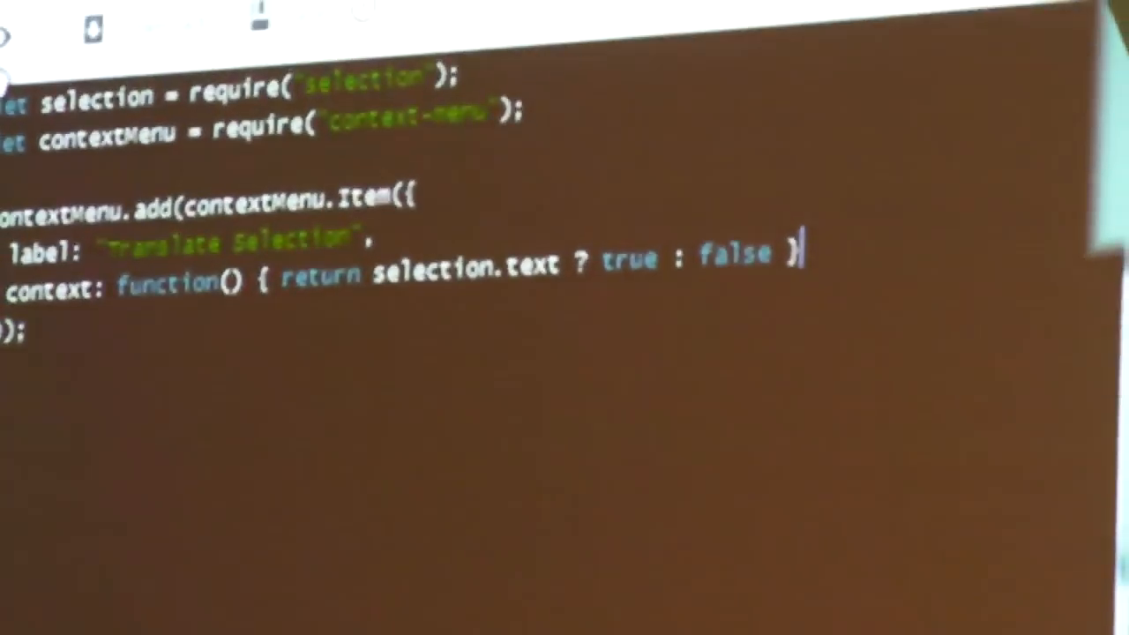
Add an onclick function to the item and begin its require call
type("onc")
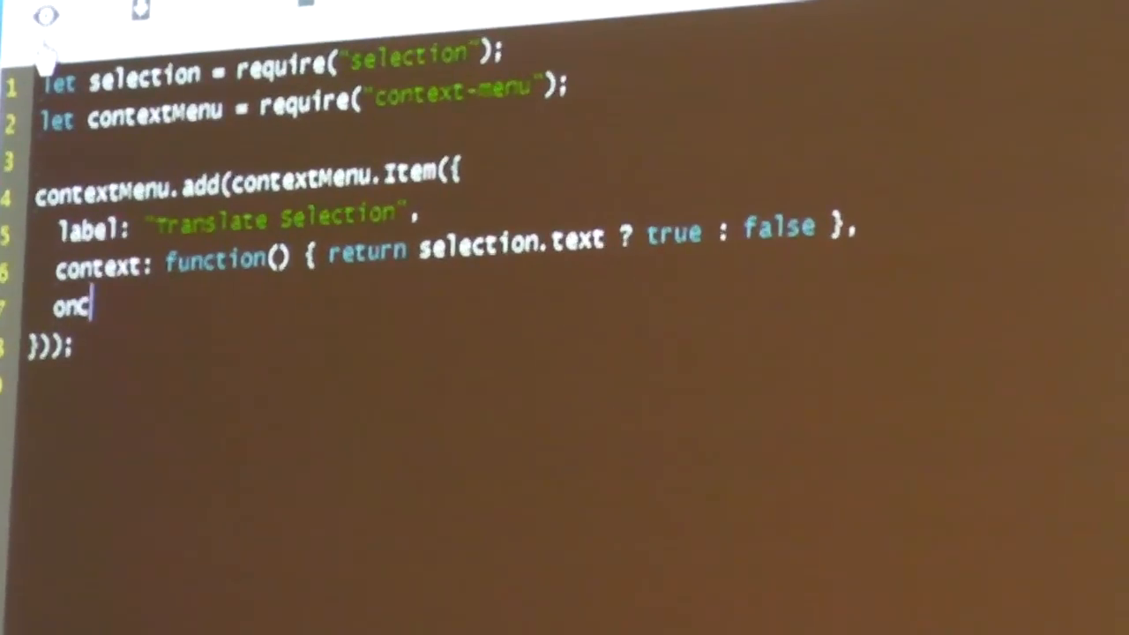
type("lick: function() {")
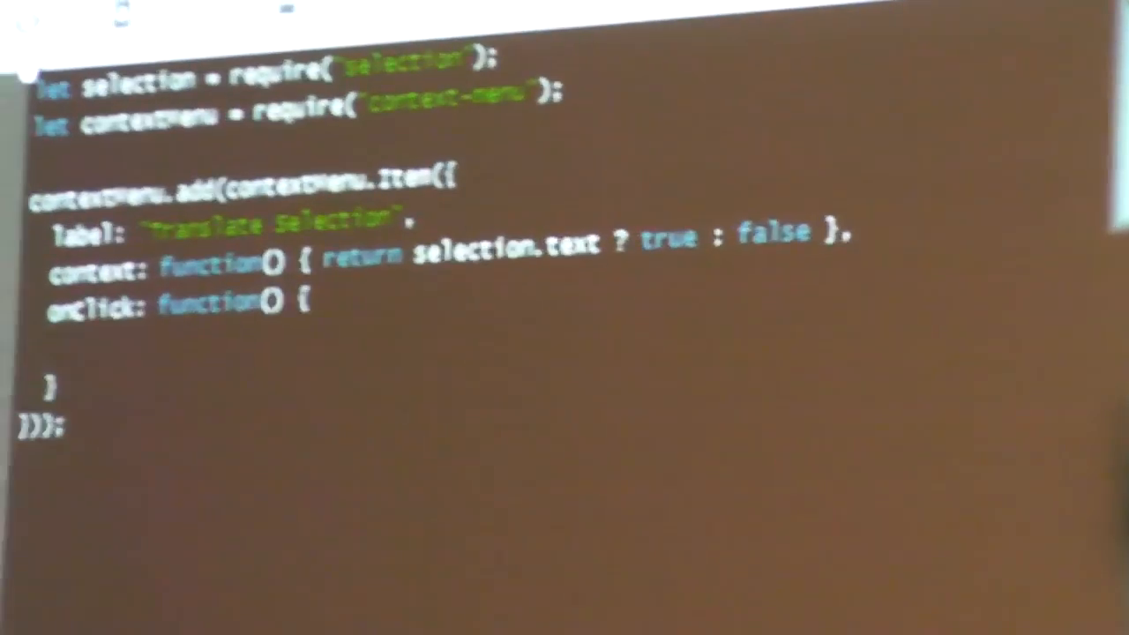
type("requri")
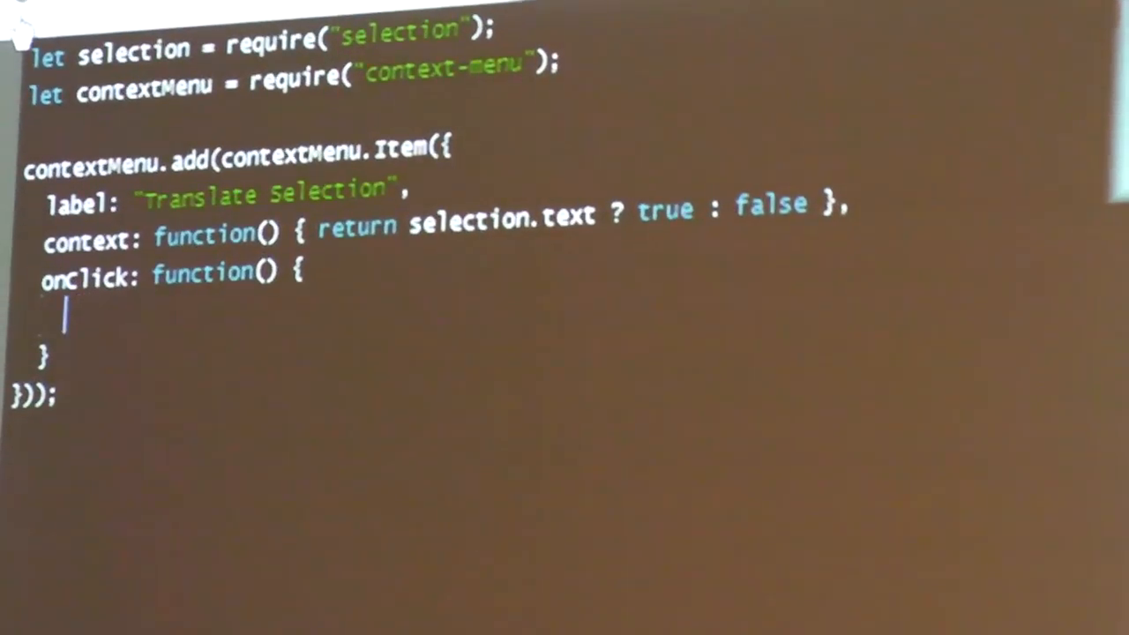
Call require("request").Request({ }).get() inside the onclick handler
type("require(")
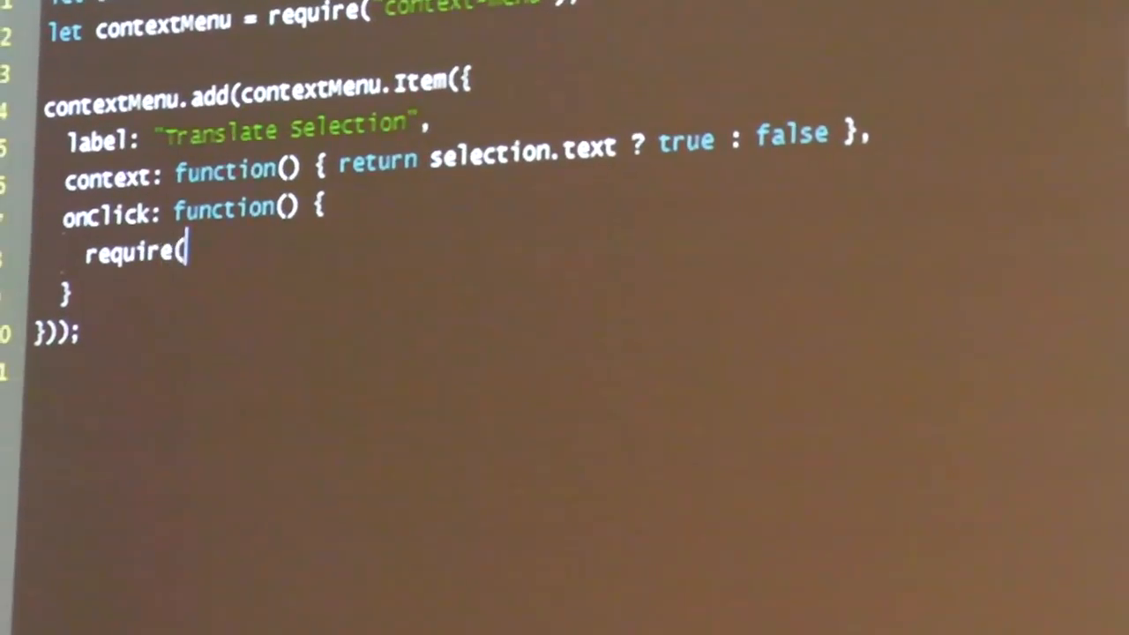
type("\"request\"")
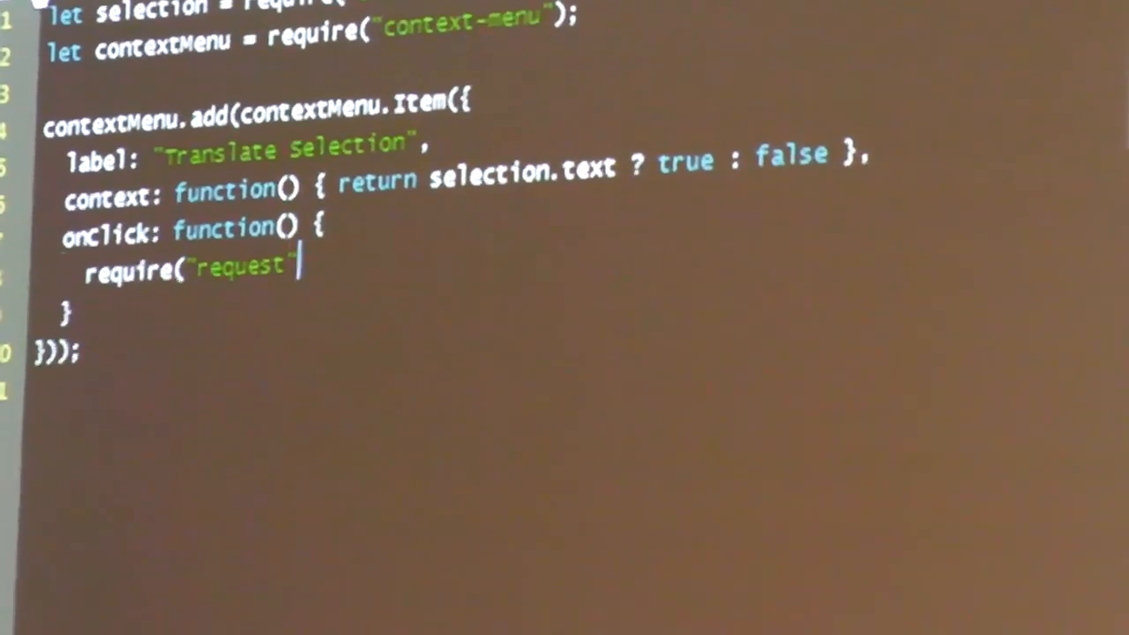
type(".Request({")
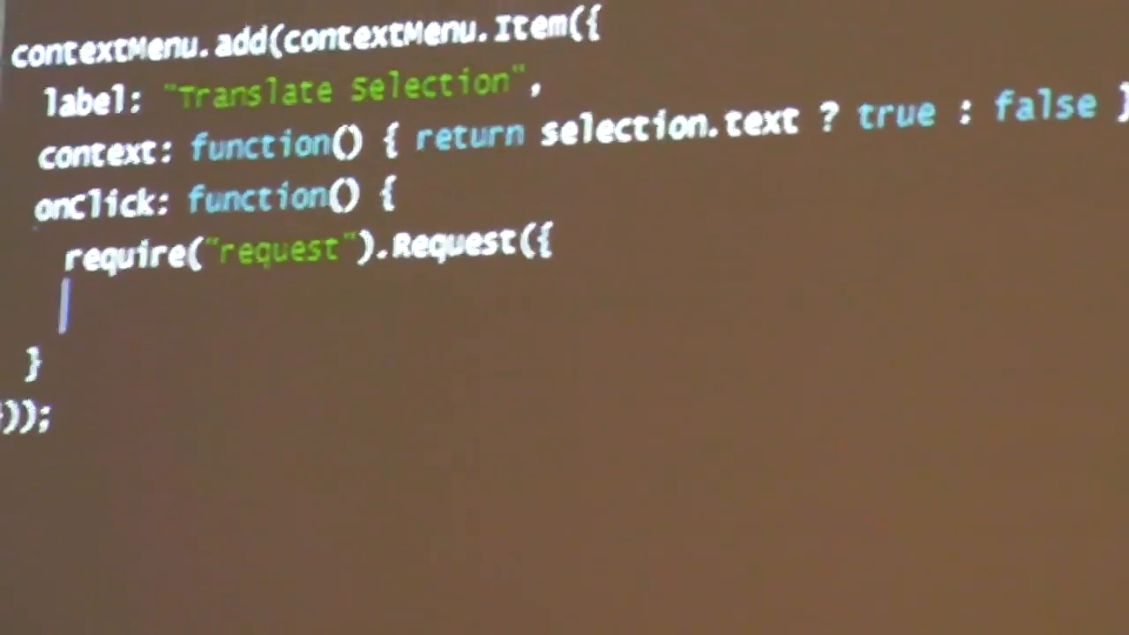
type("});")
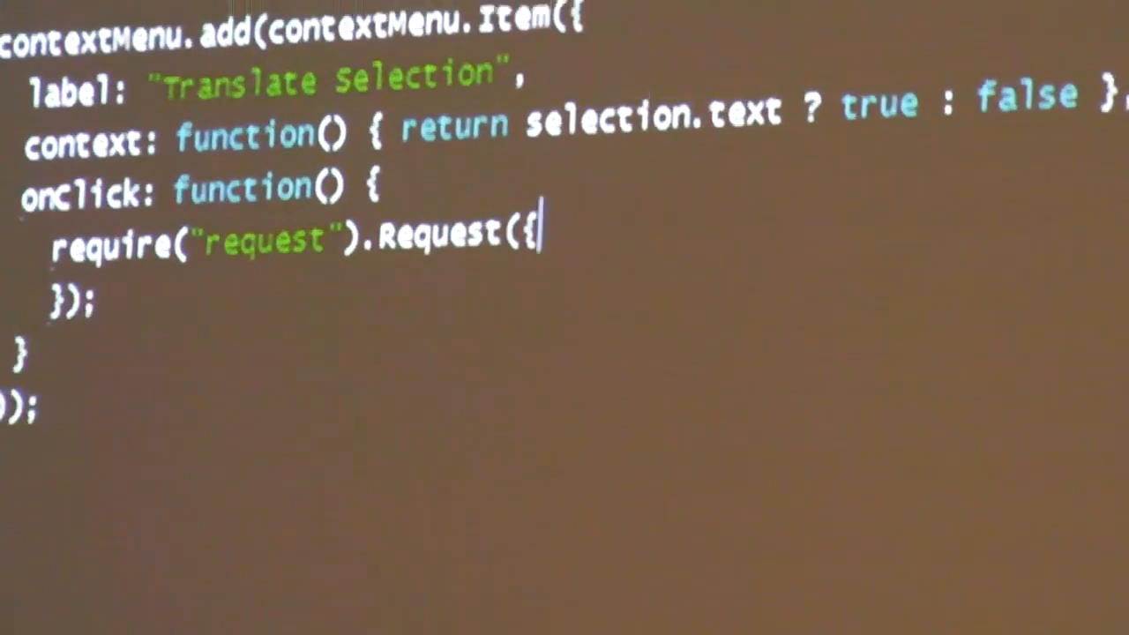
type(".get(")
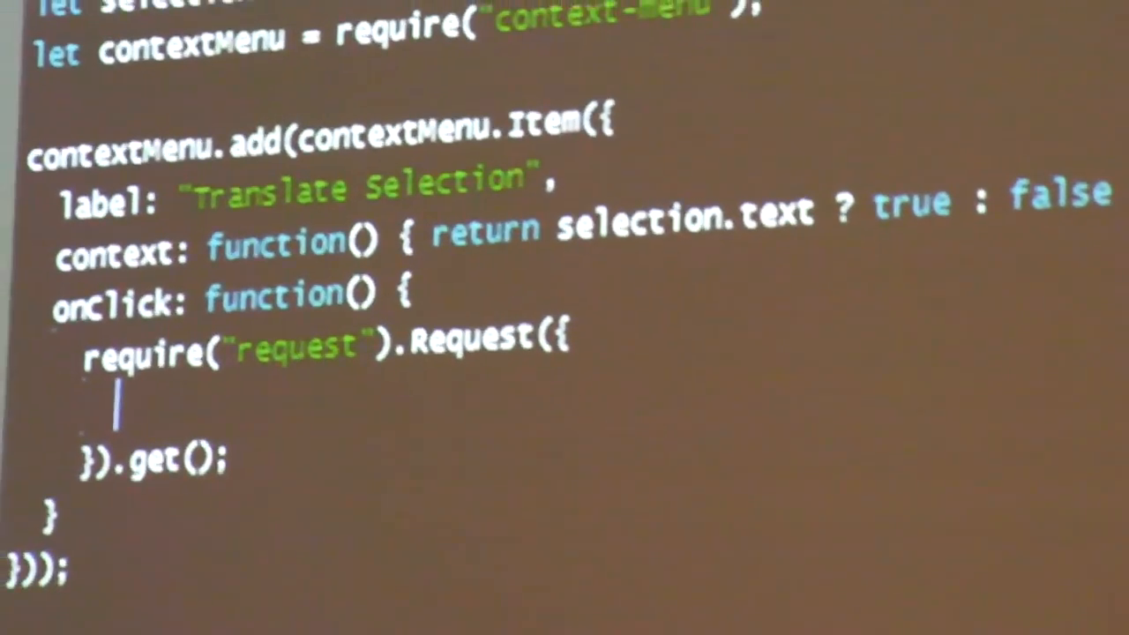
type("url: \"http://ajax.googleap")
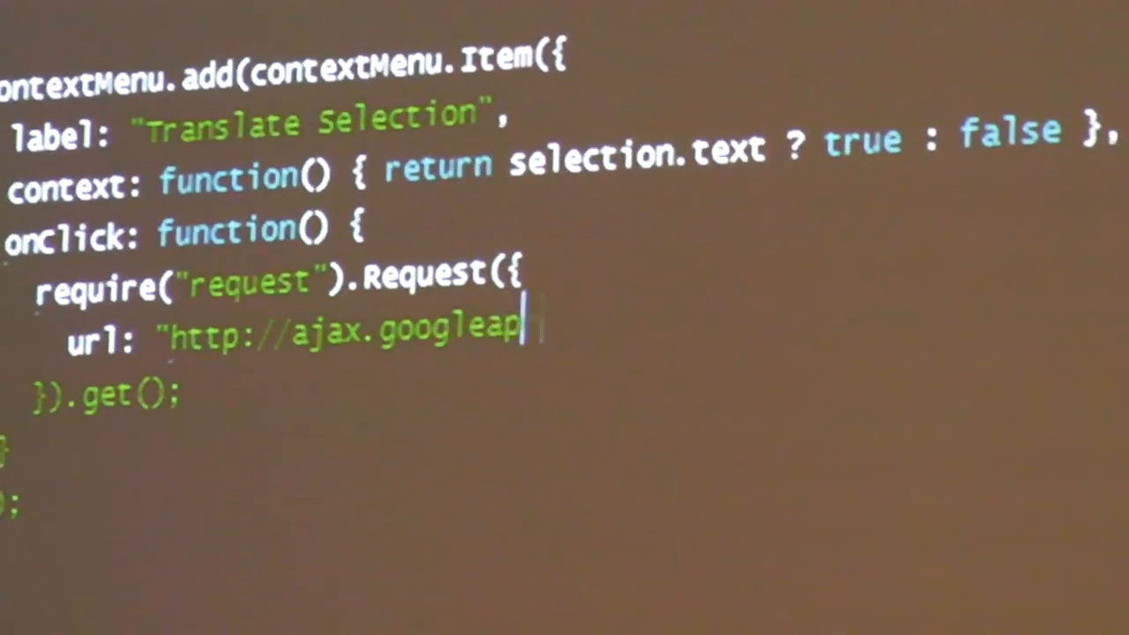
type("is.com/ajax")
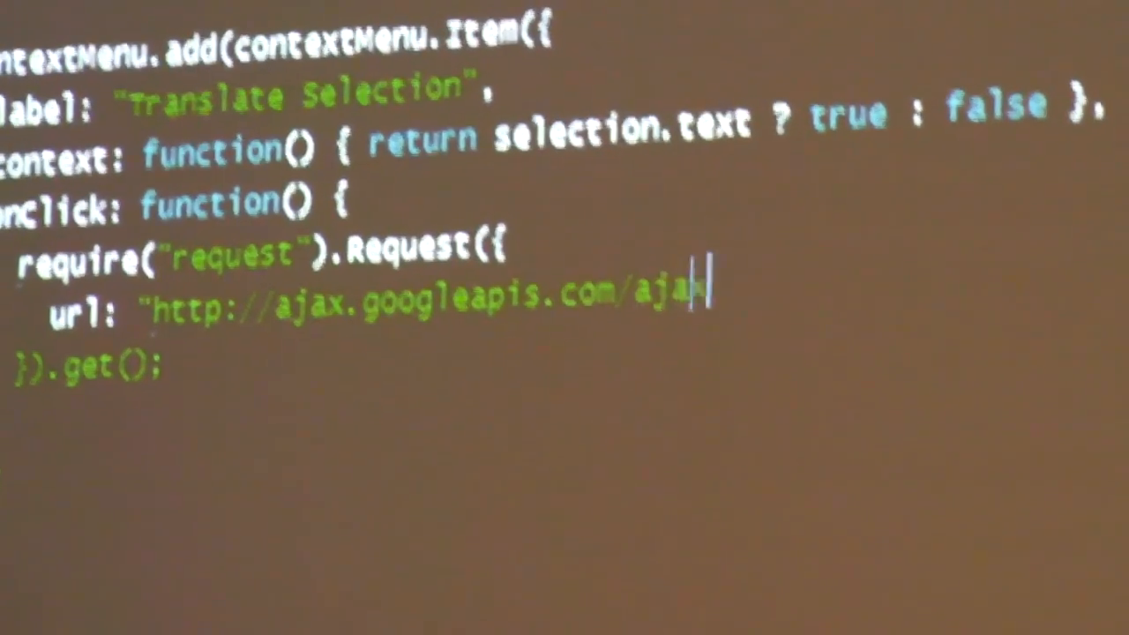
type("/services")
type("q:")
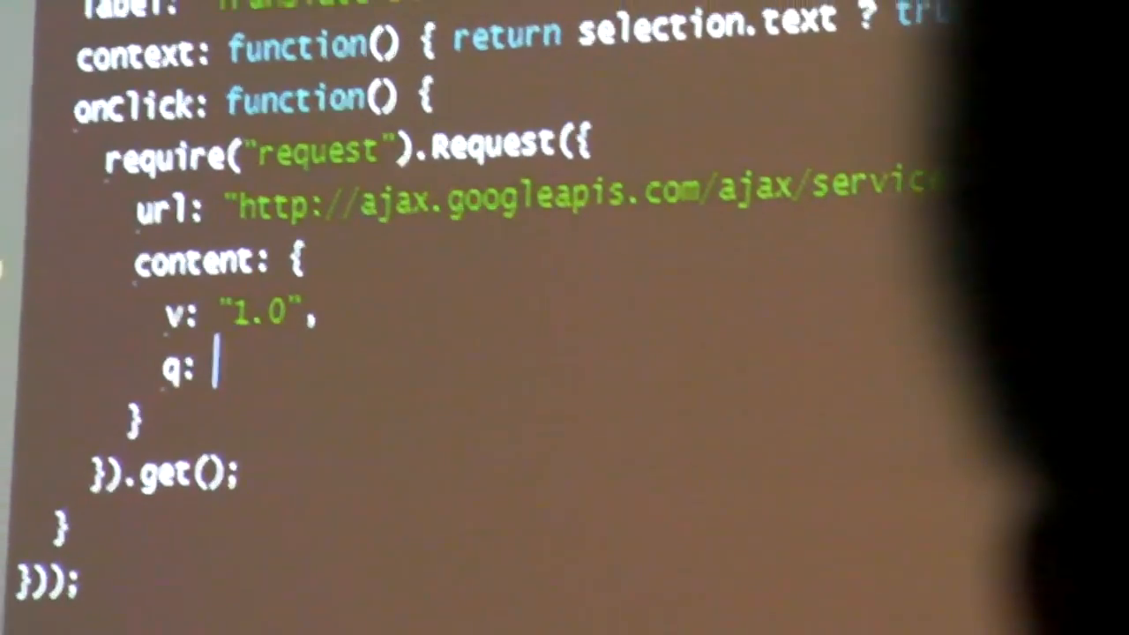
type("selection.text,")
type("langpair: \"|en")
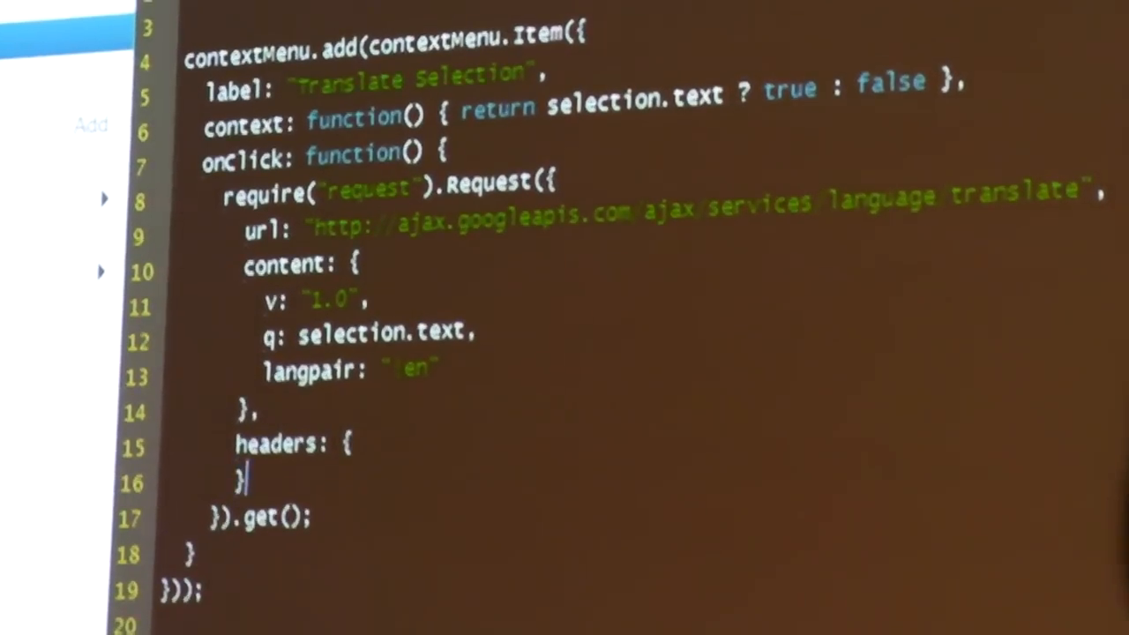
Add a Referer header of require("tabs").activeTab.location and start an empty onComplete function
type("Ref")
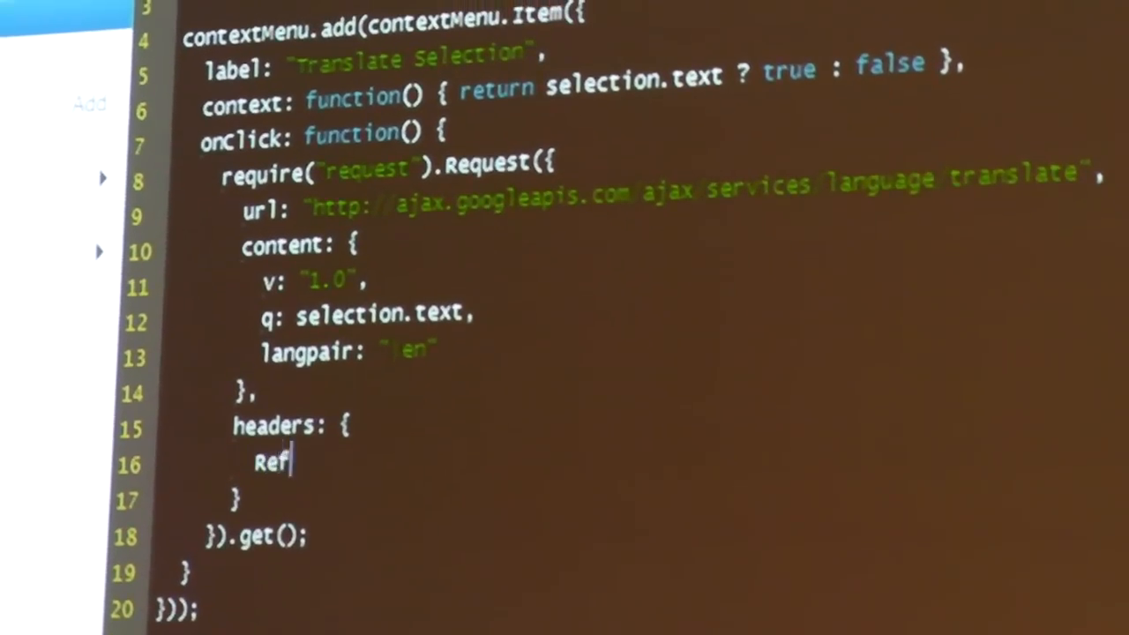
type("erer:")
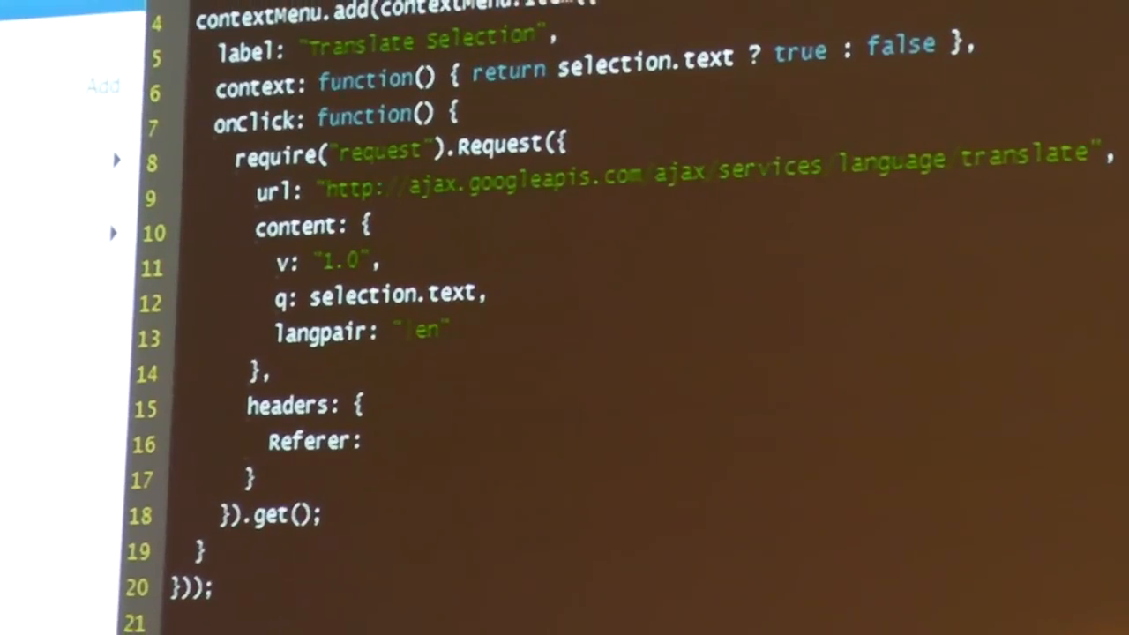
type("require(\"tabs\").activeTab.")
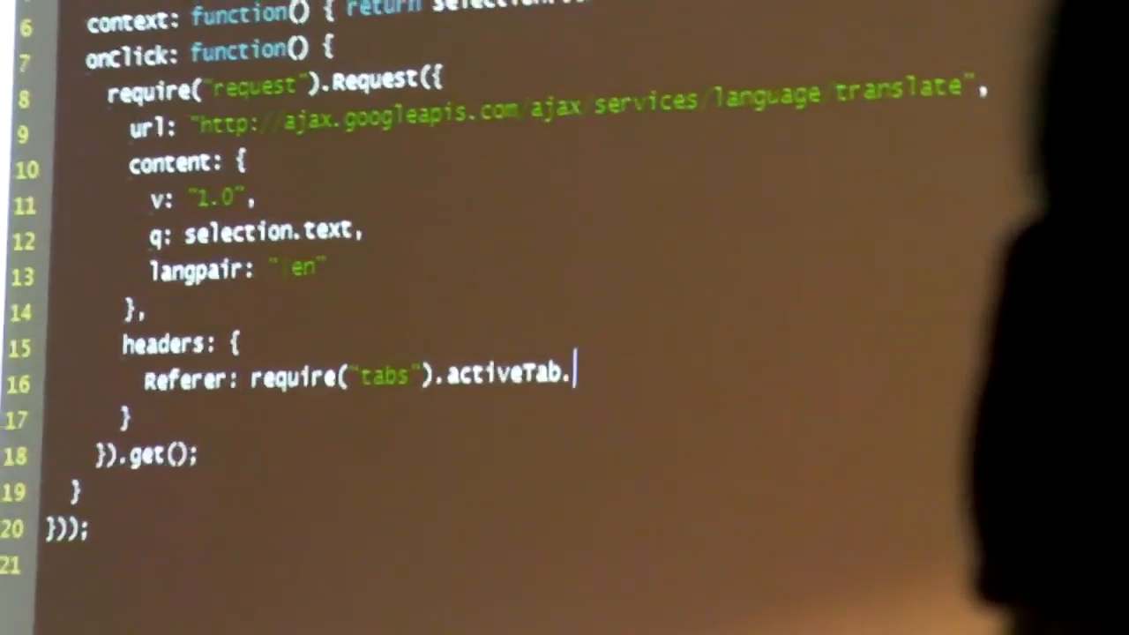
scroll("down", 3)
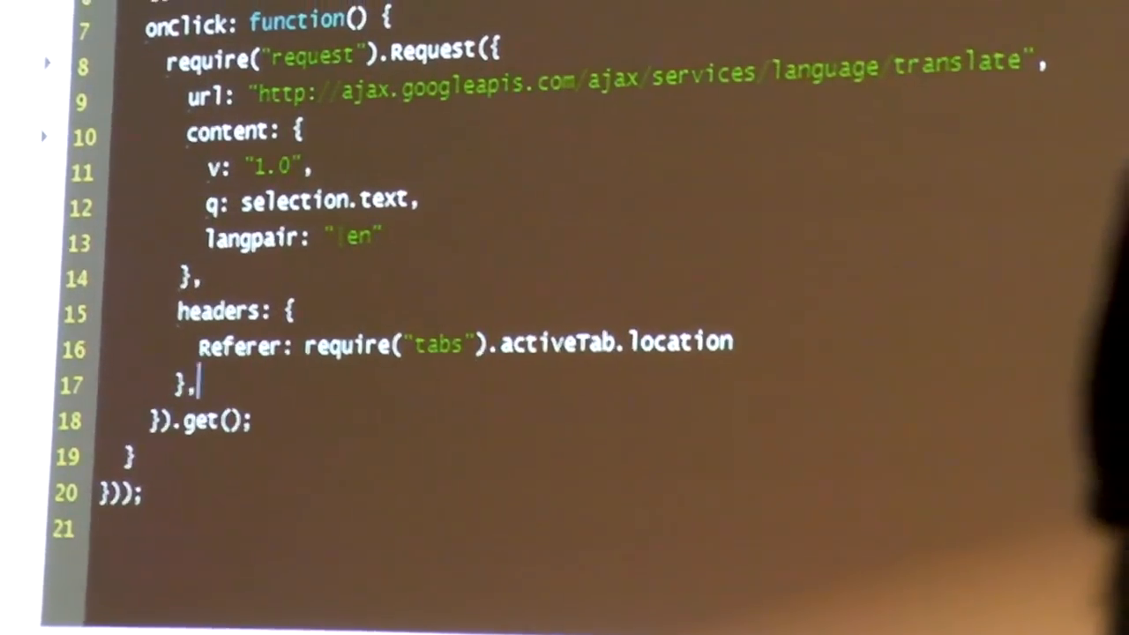
type("onCom")
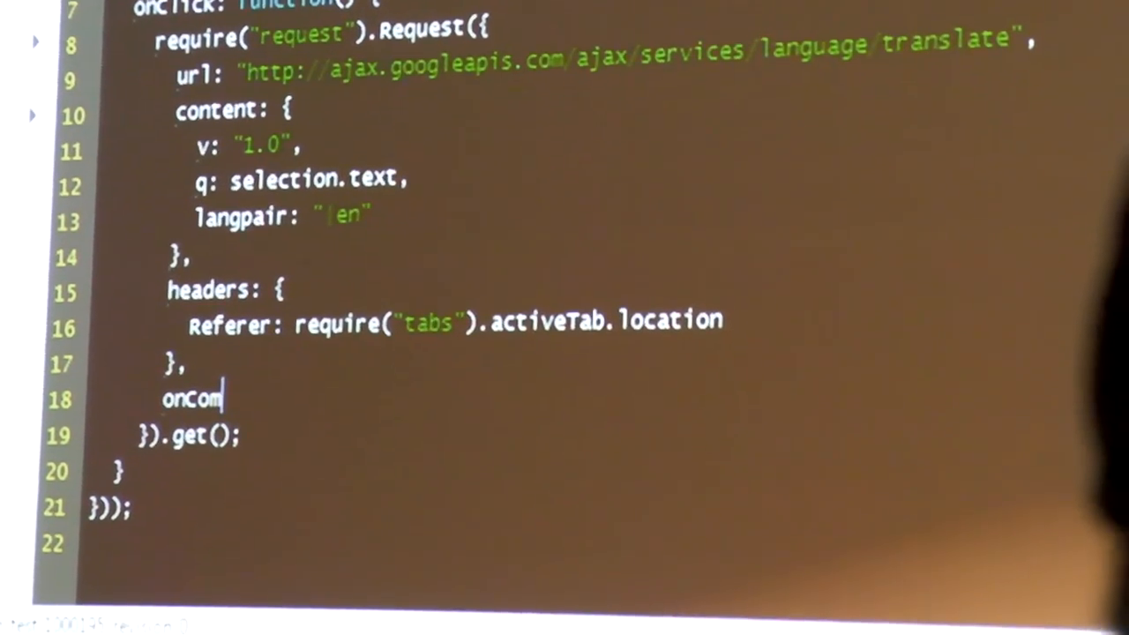
type("plete: function() {")
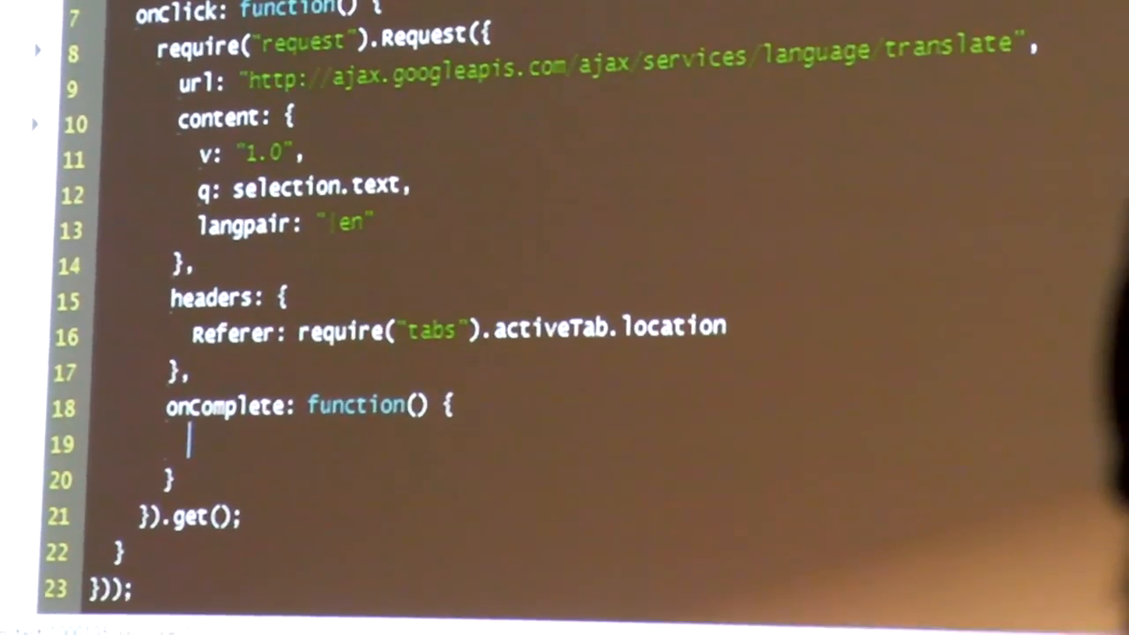
In onComplete set selection.text = this.response.json.responseData.translatedText
type("selection.text =")
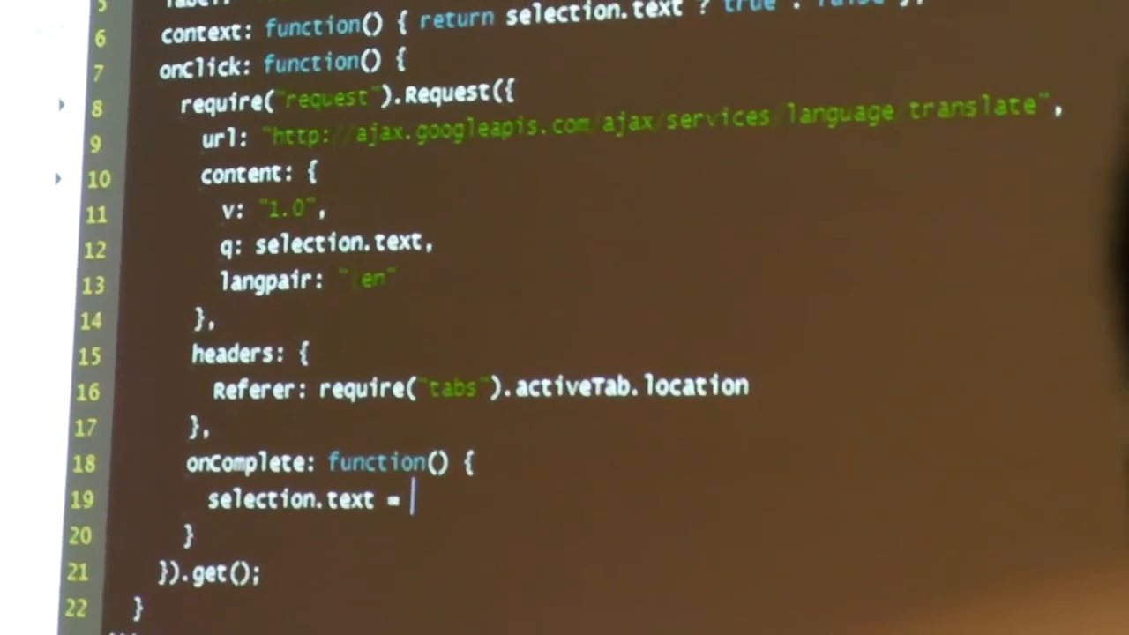
type("t")
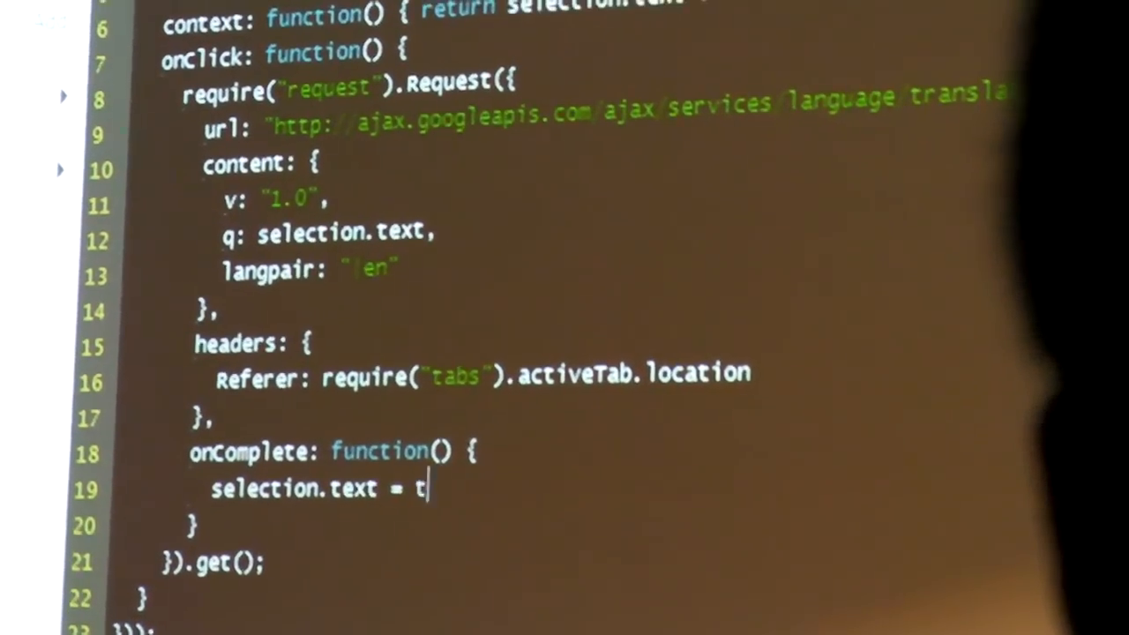
type("his.response.j")
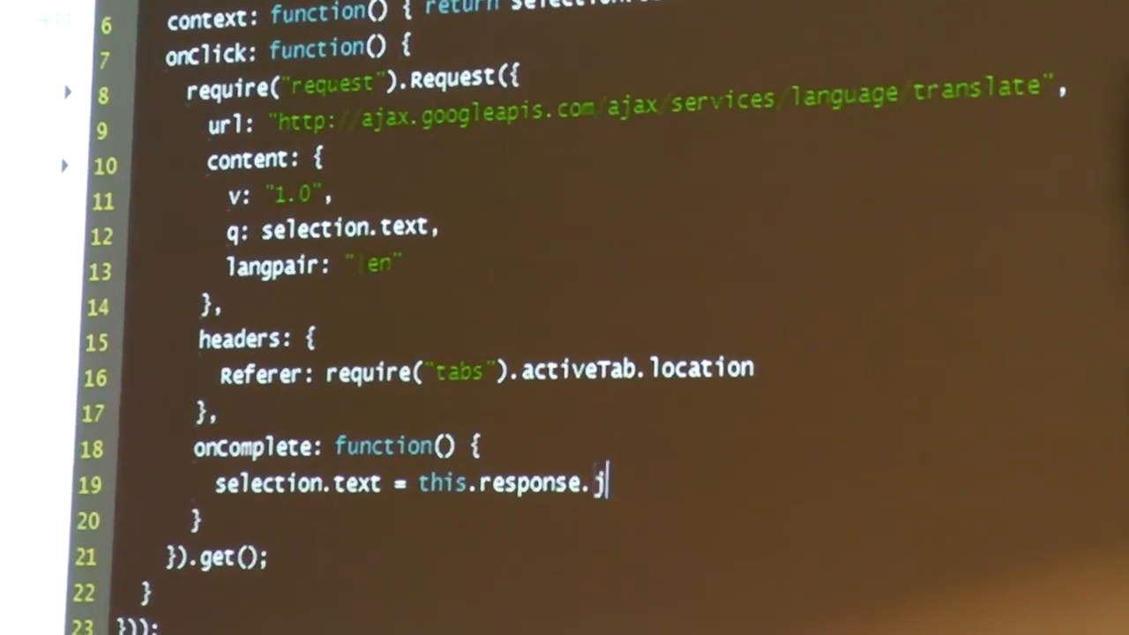
type("son.")
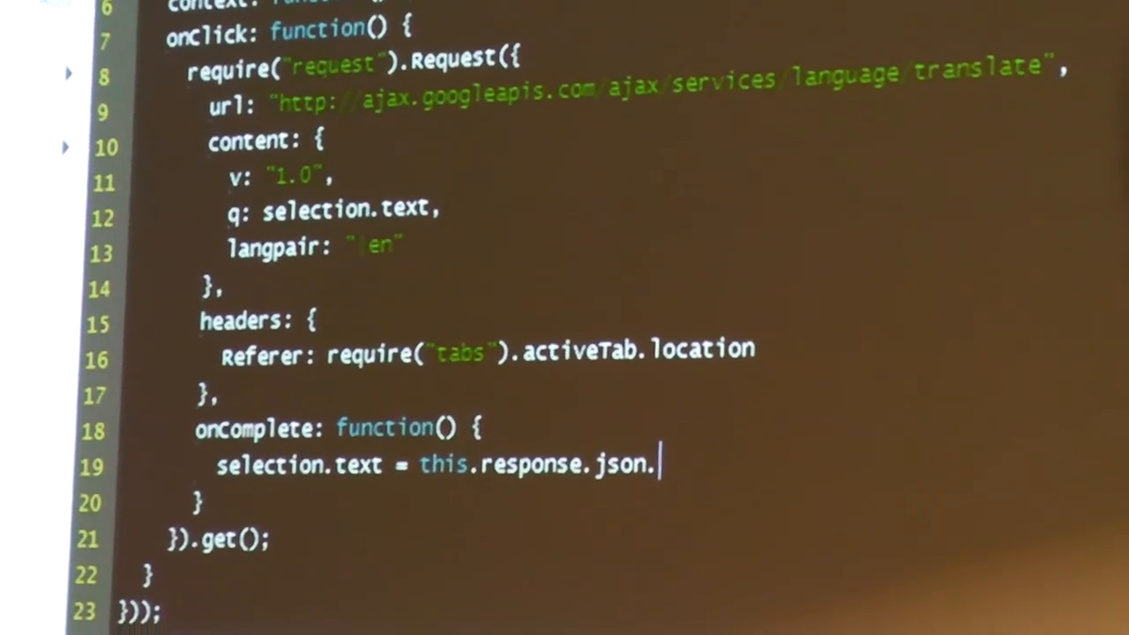
type("responseData")
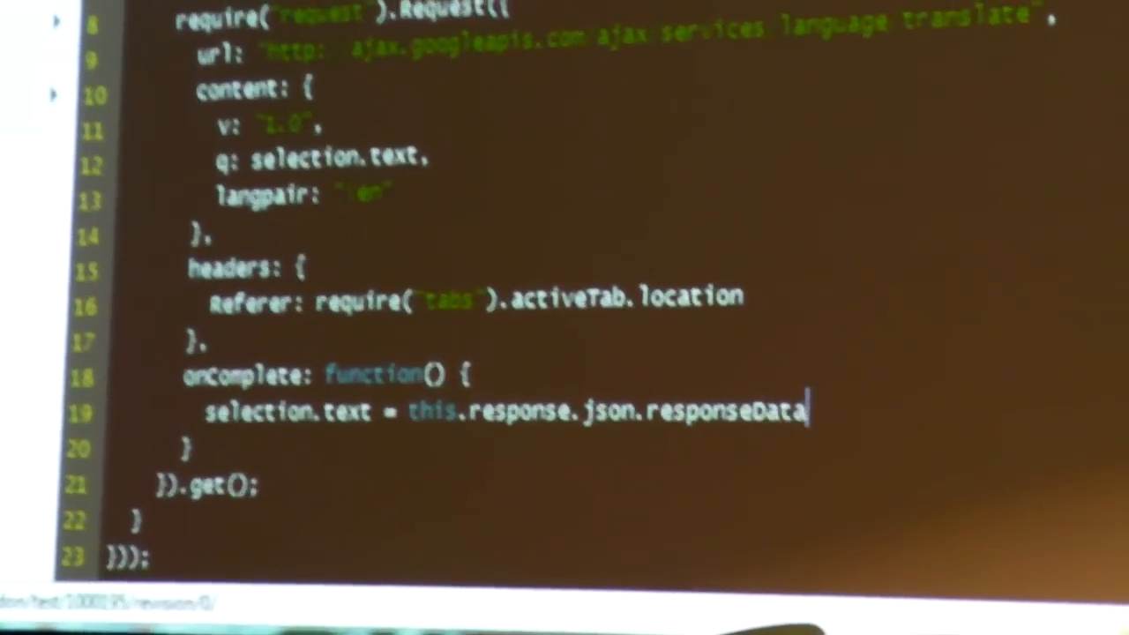
type(".translatedText;")
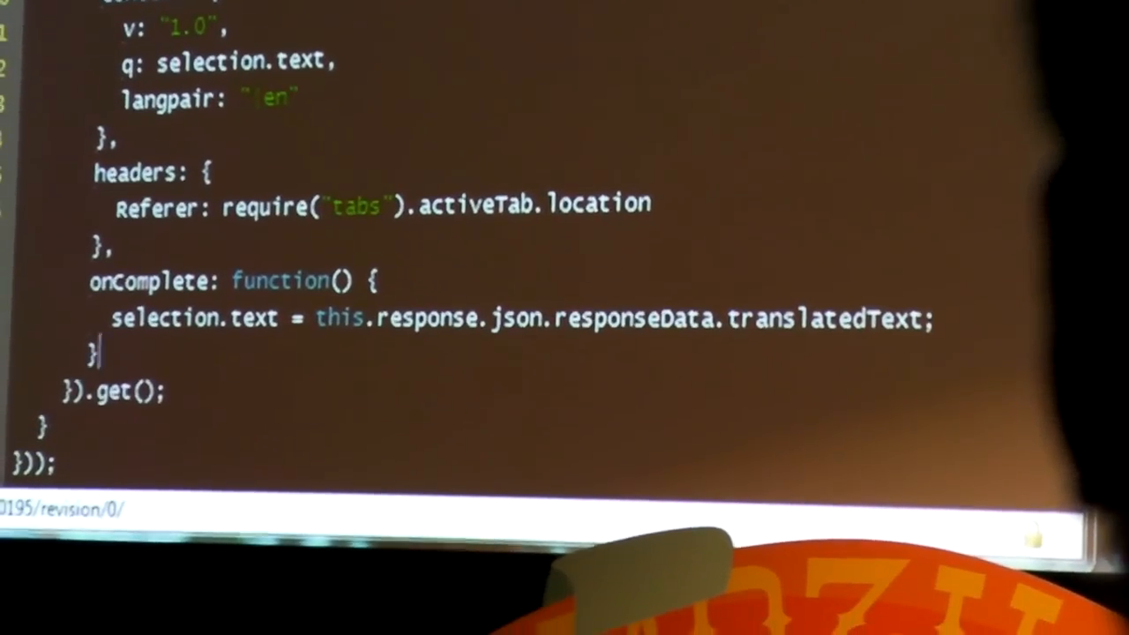
scroll("down", 3)
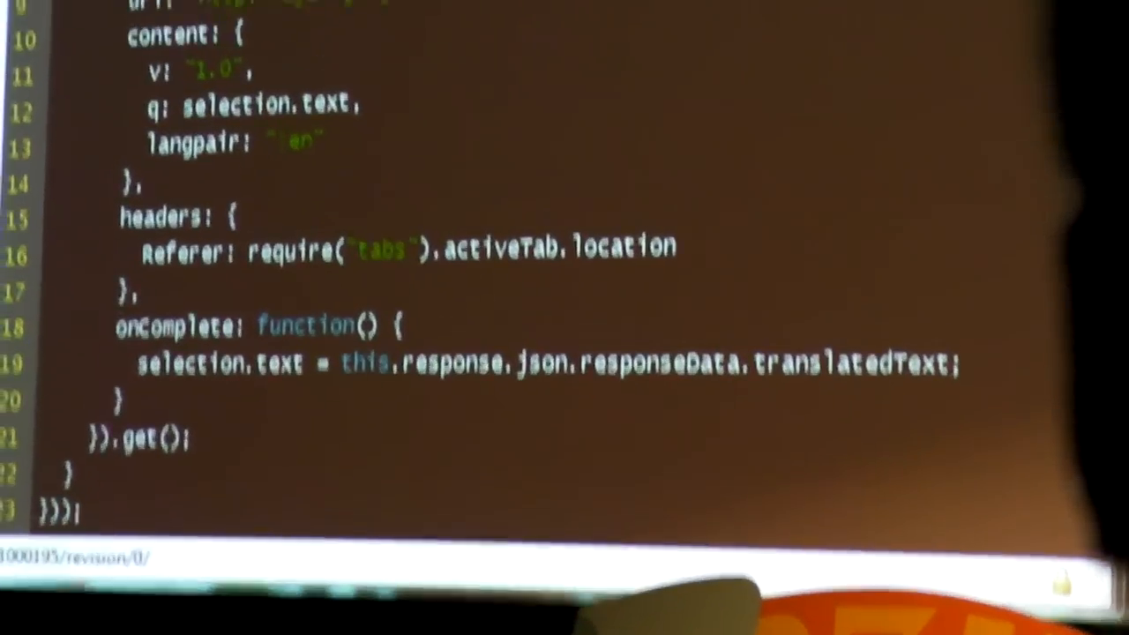
scroll("up", 3)
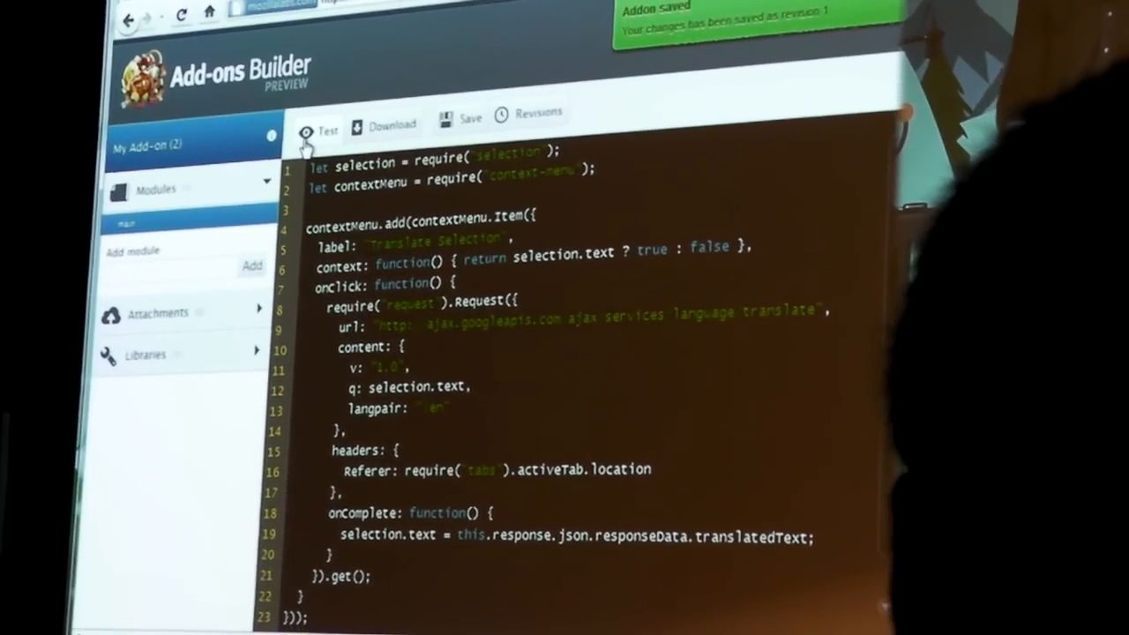
Test the saved add-on in the browser from the editor toolbar
left_click(321, 130)
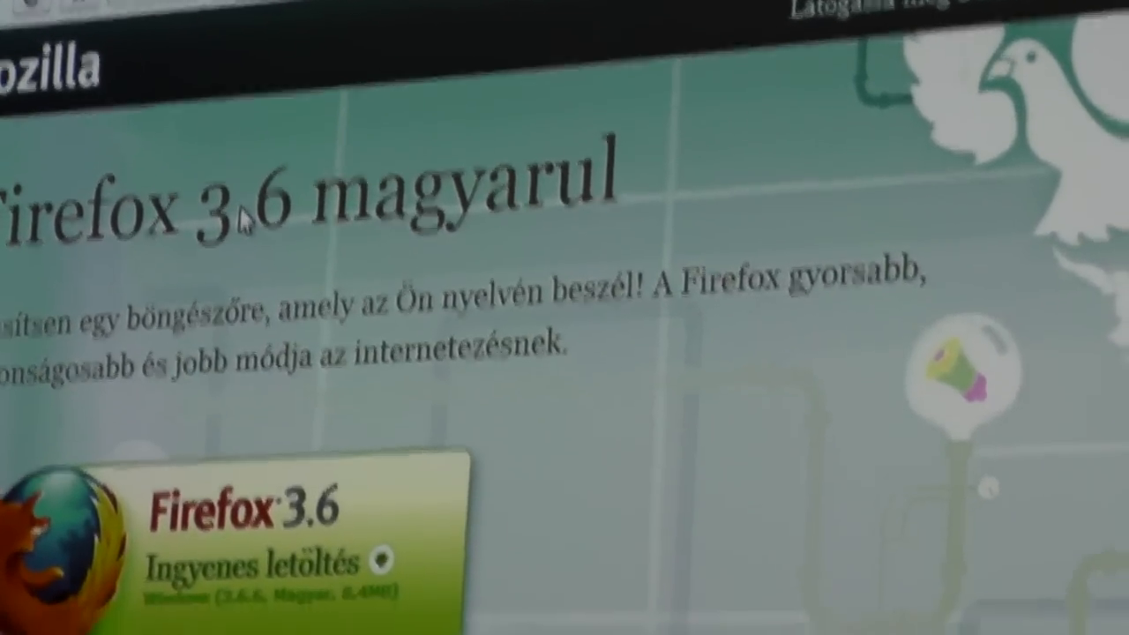
Scroll the Hungarian Firefox 3.6 page to find foreign text to translate
scroll("down", 3)
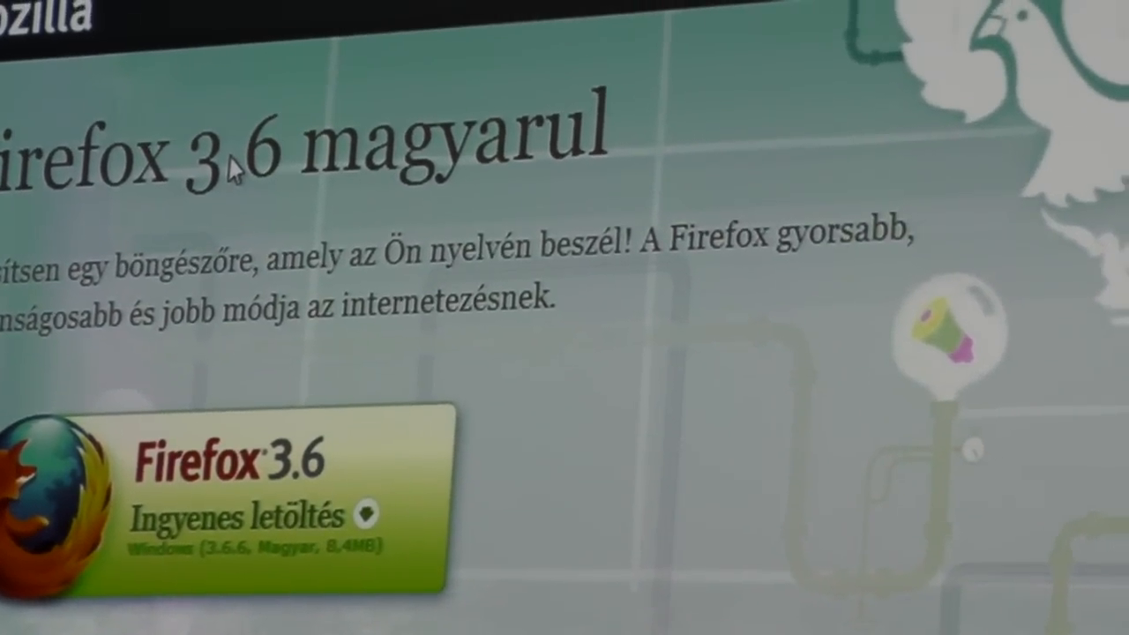